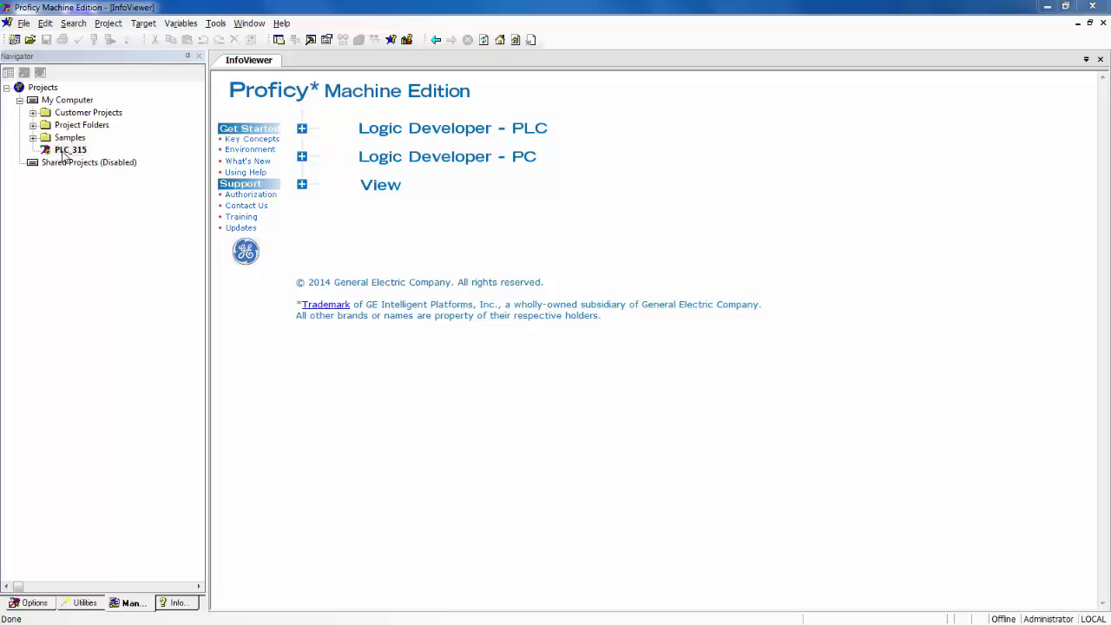
Open the PLC_315 project from the Navigator's Manager tab.
double_click(70, 149)
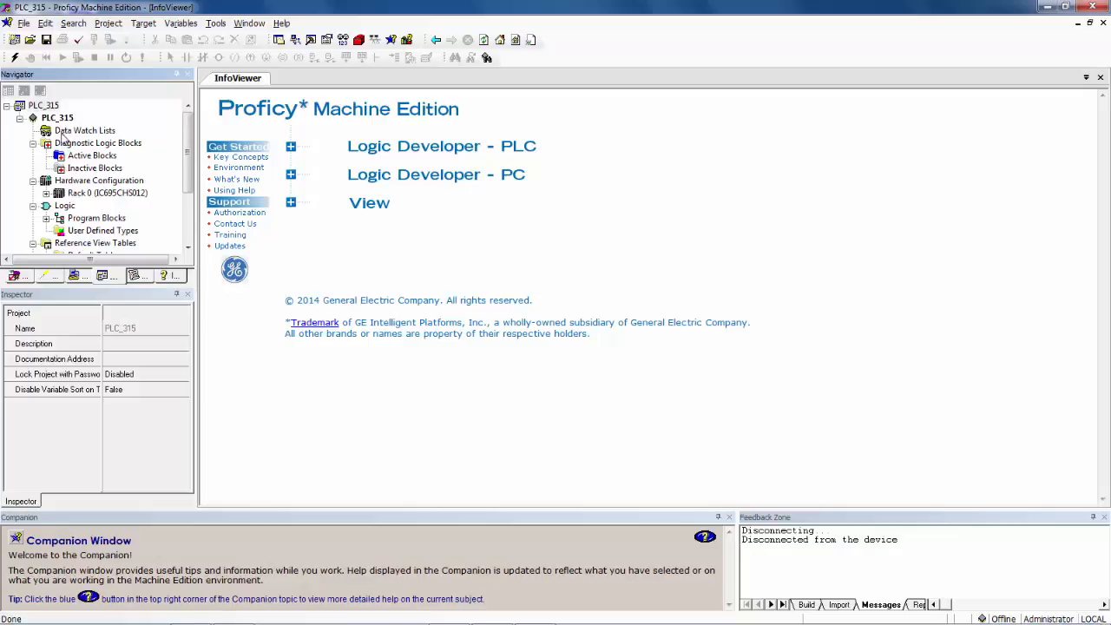
mouse_move(63, 141)
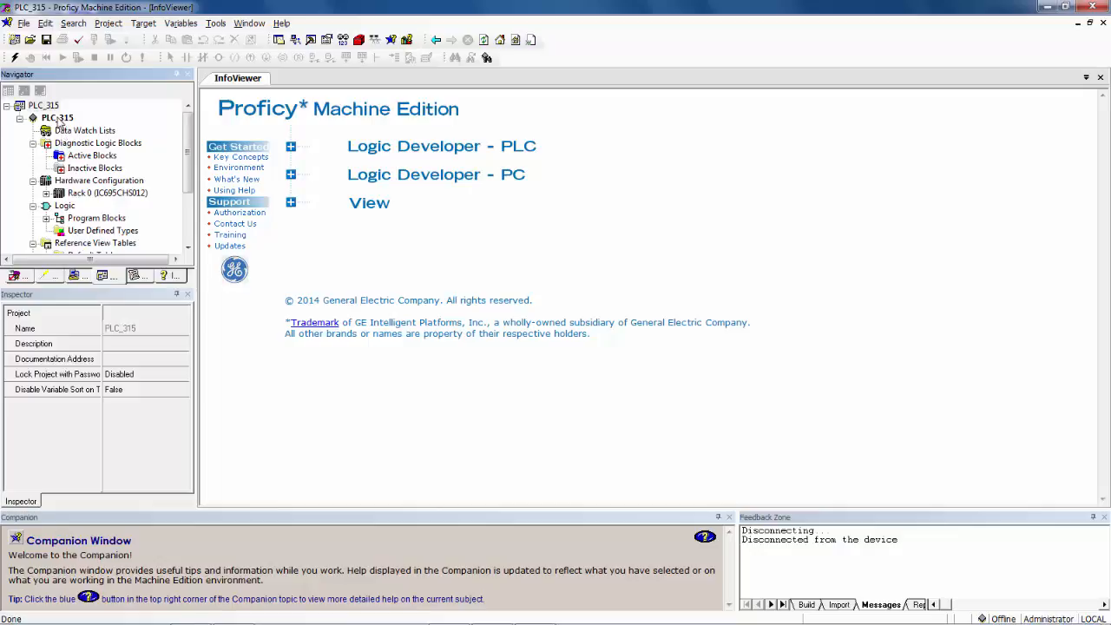
Inspect the PLC_315 target's properties: physical port ETHERNET, IP address 192.168.123.1.
click(56, 117)
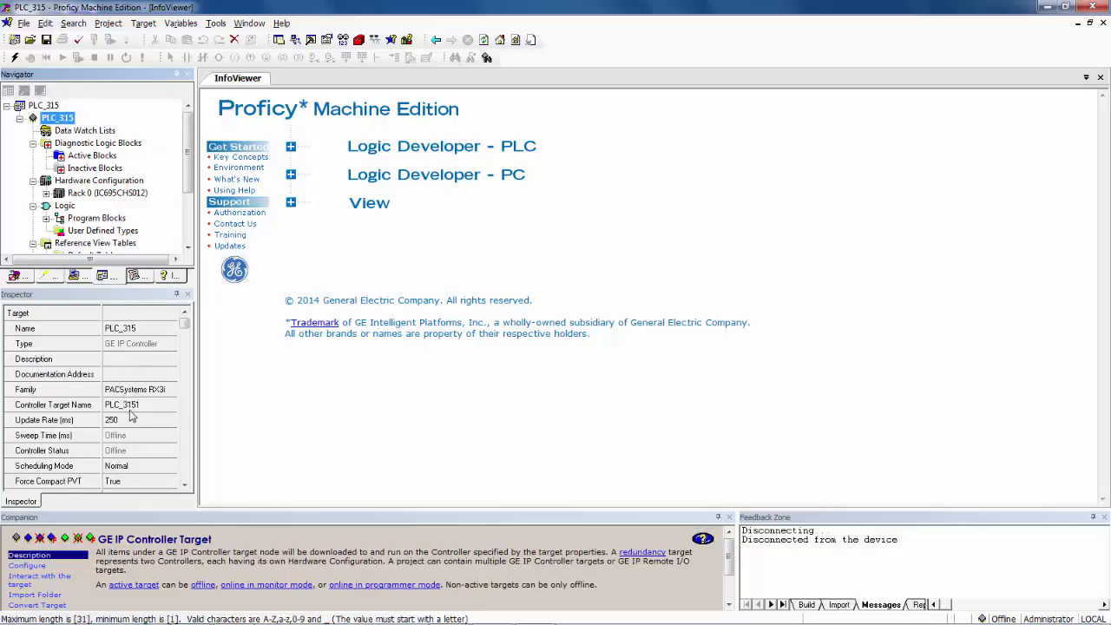
scroll(down, 3)
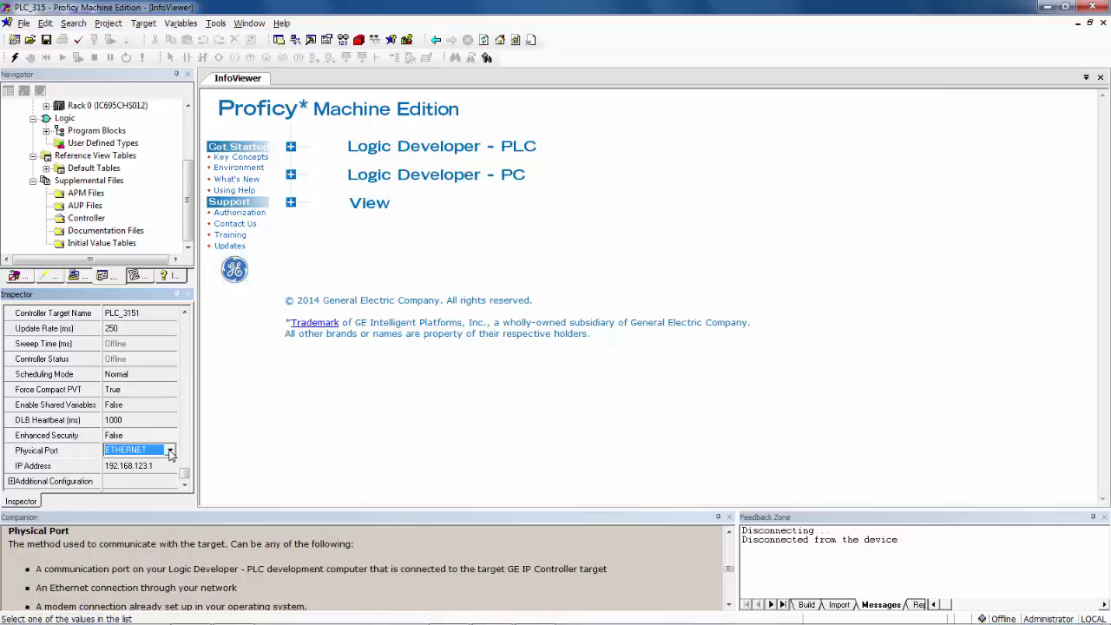
click(170, 451)
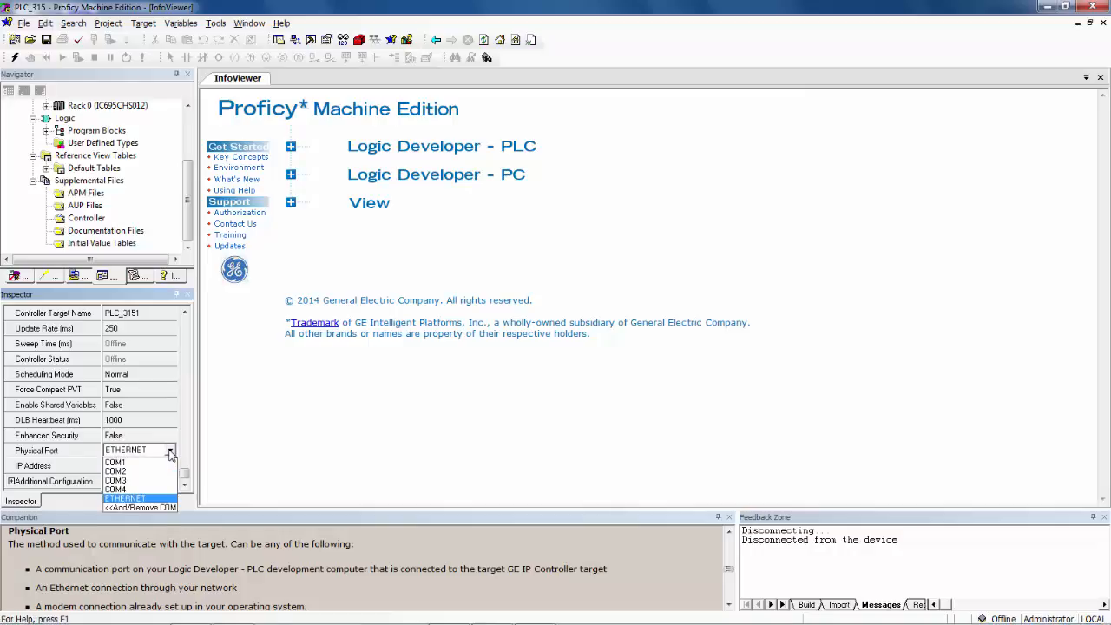
mouse_move(117, 488)
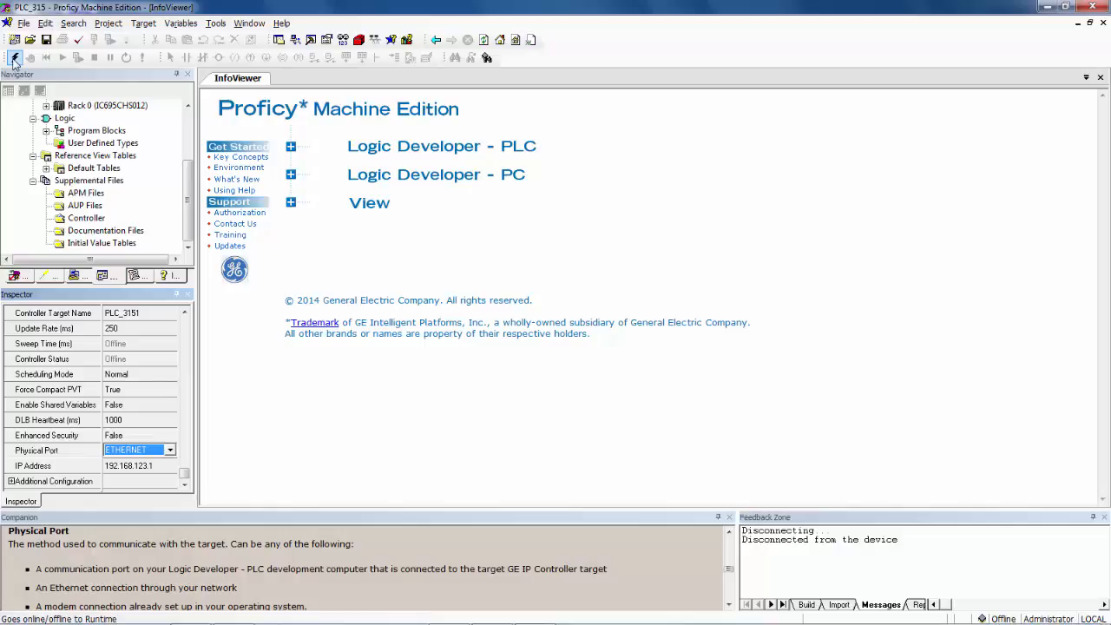
Go online with the RX3i target, reaching Monitor mode with firmware 8.15.
click(15, 57)
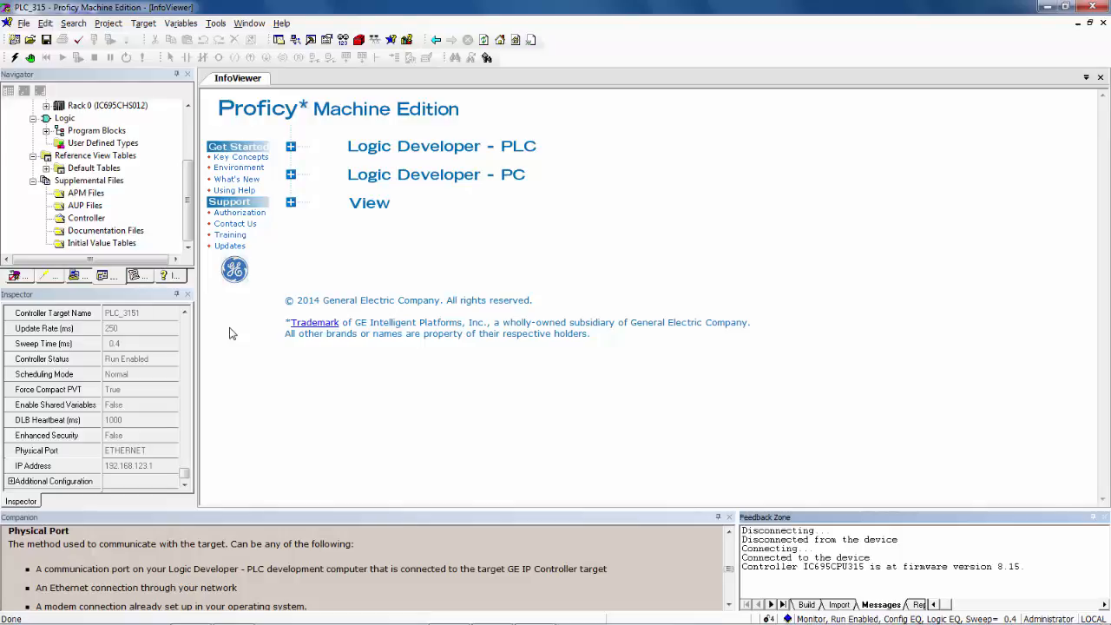
mouse_move(709, 422)
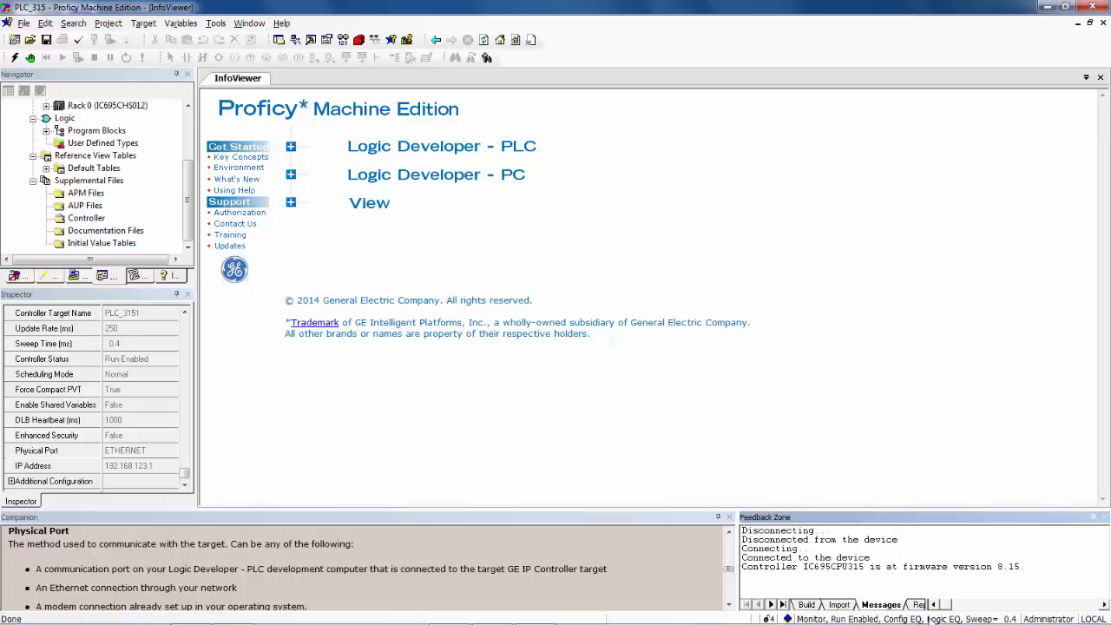
mouse_move(764, 585)
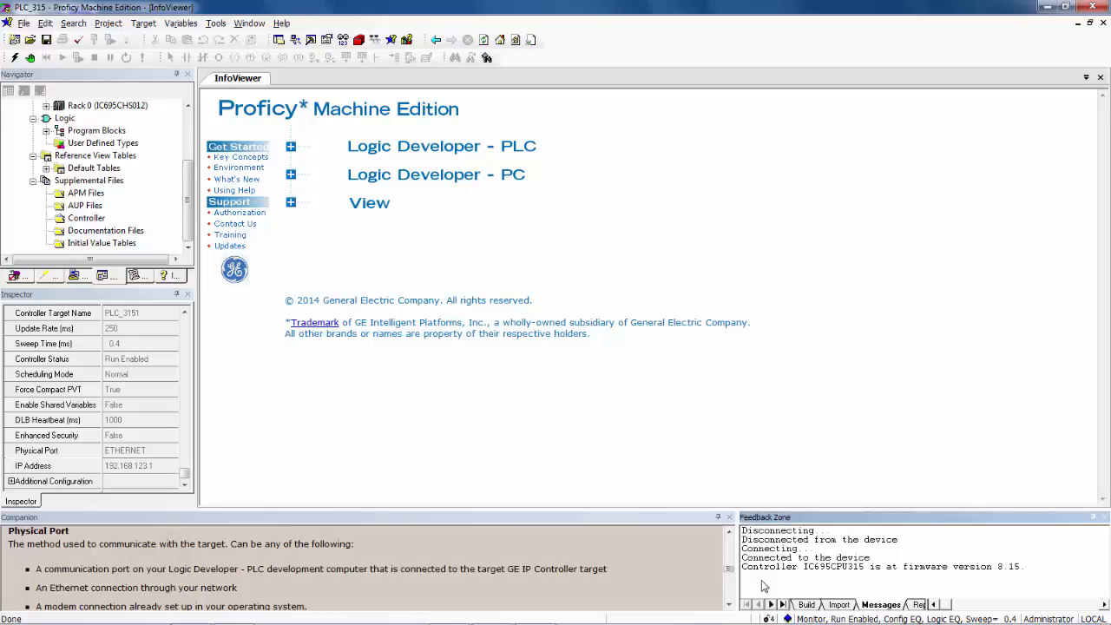
mouse_move(474, 276)
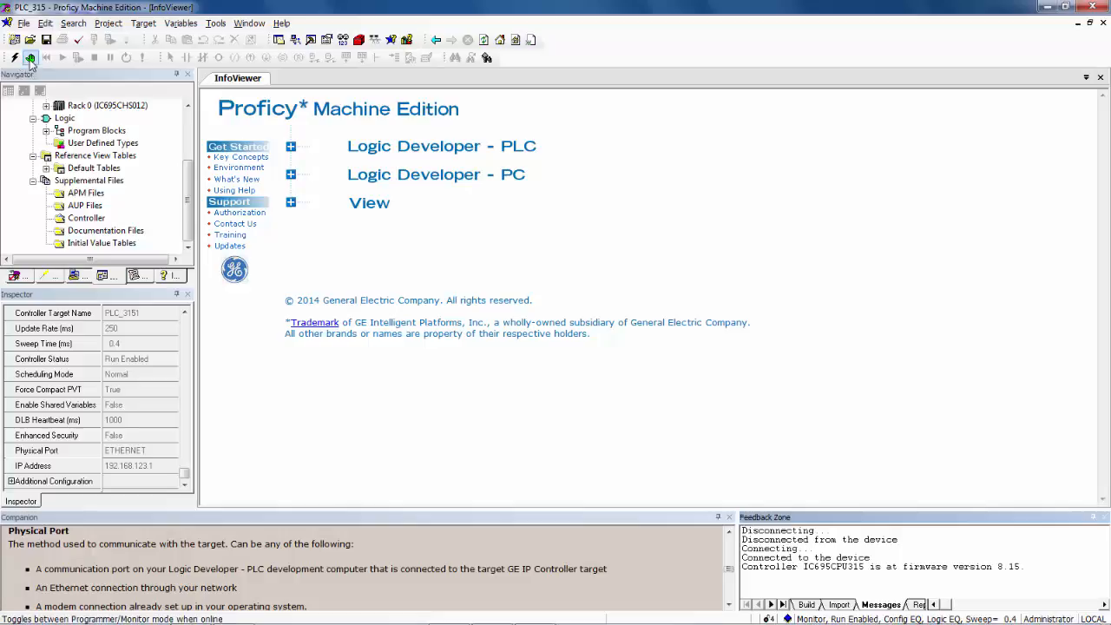
mouse_move(29, 56)
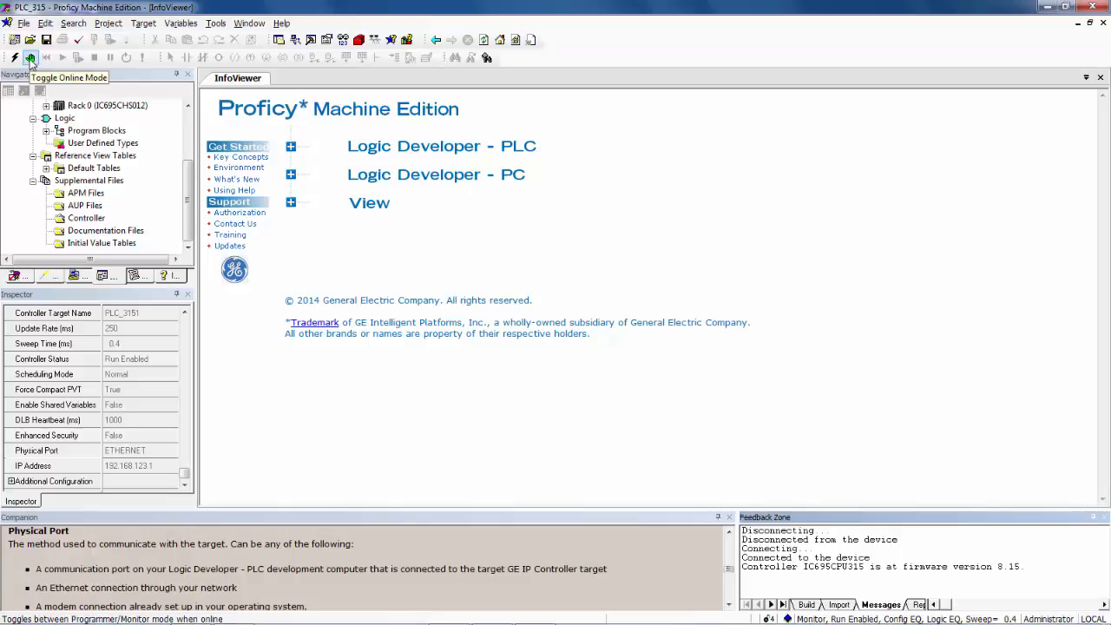
Toggle the online PLC_315 session into Programmer mode.
click(30, 56)
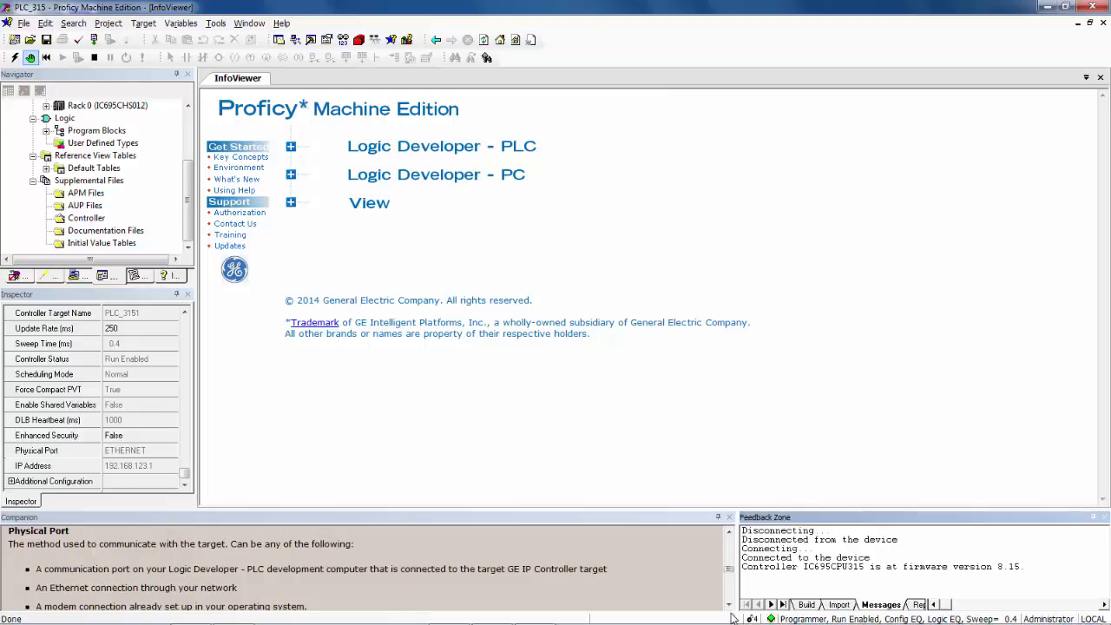
mouse_move(461, 249)
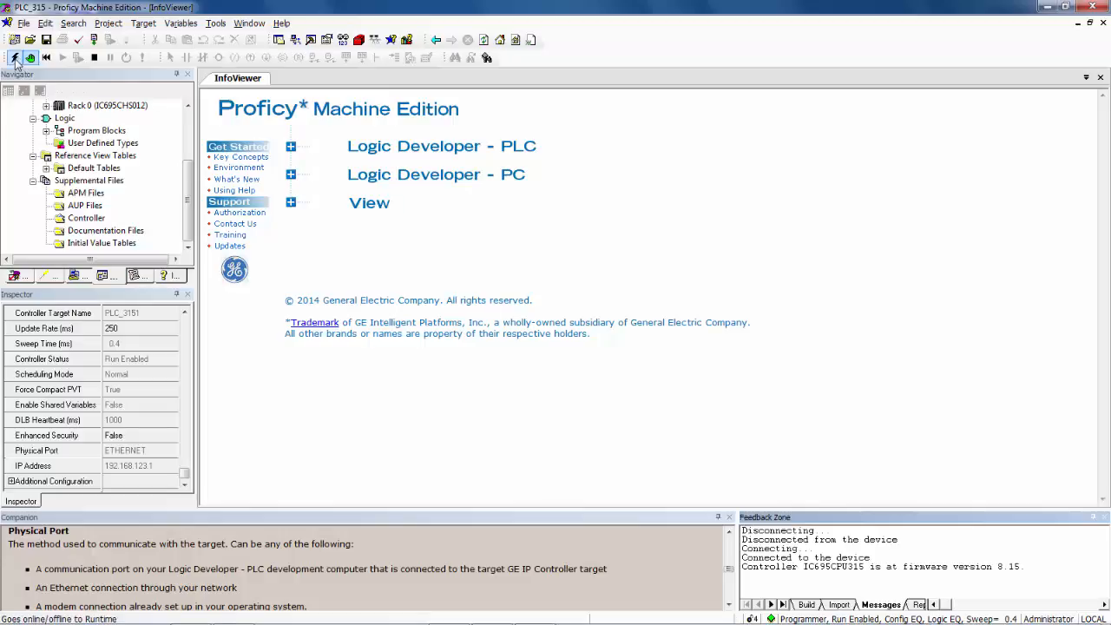
mouse_move(15, 57)
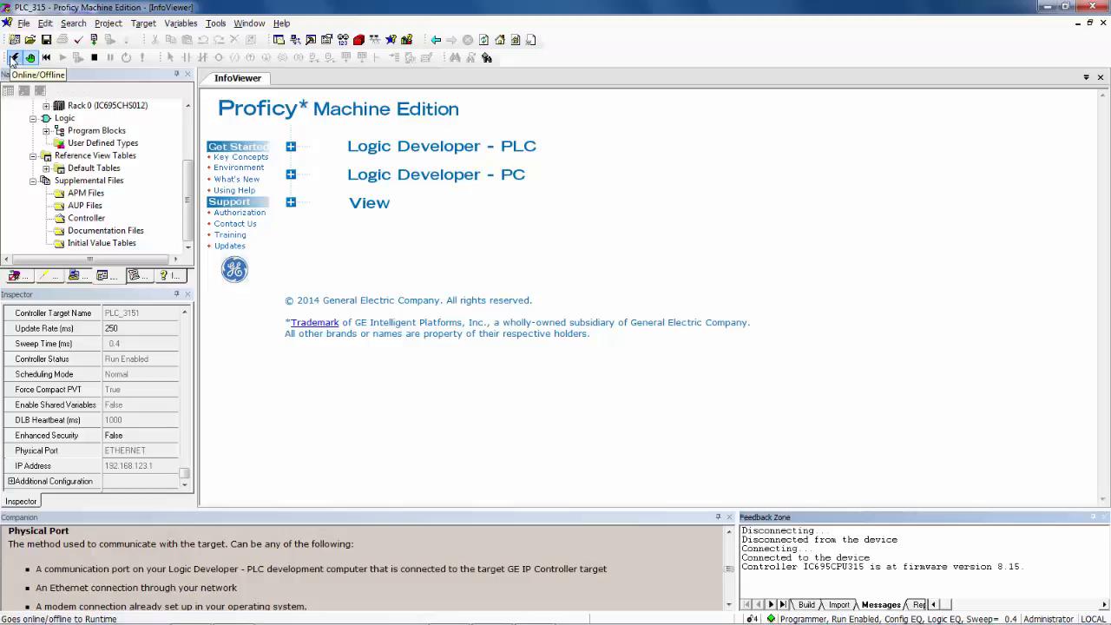
Take the PLC_315 target offline with the Online/Offline button.
click(13, 58)
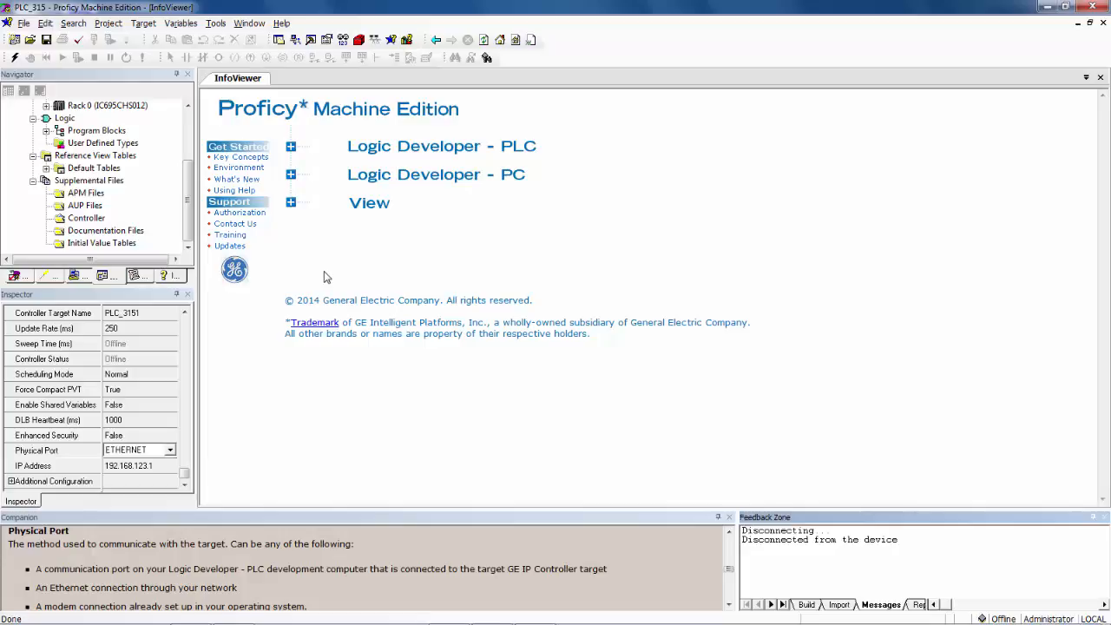
mouse_move(864, 499)
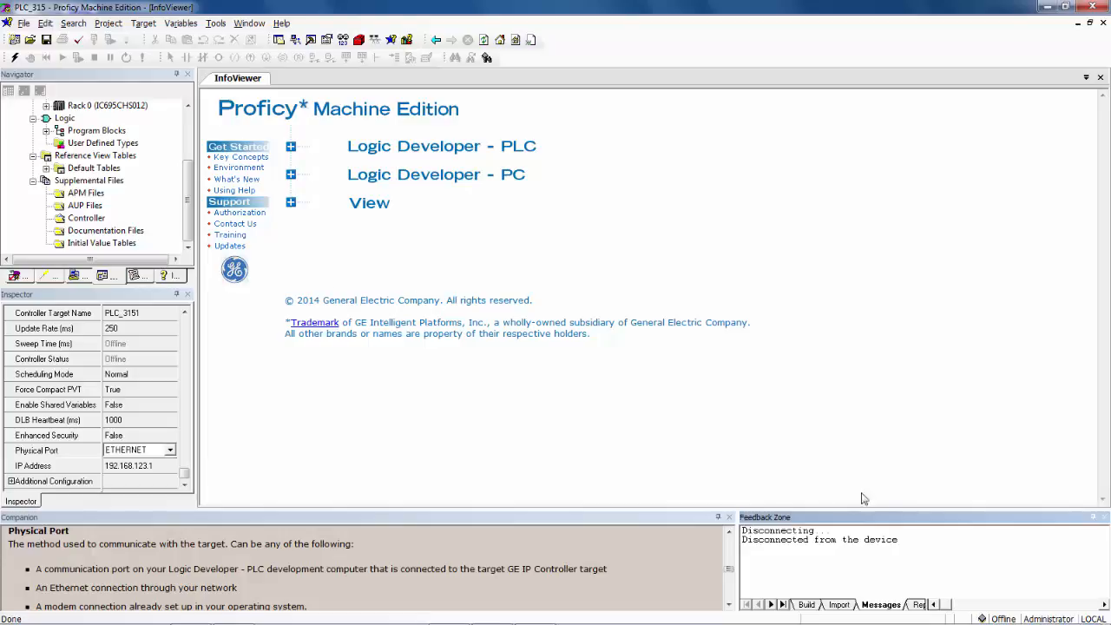